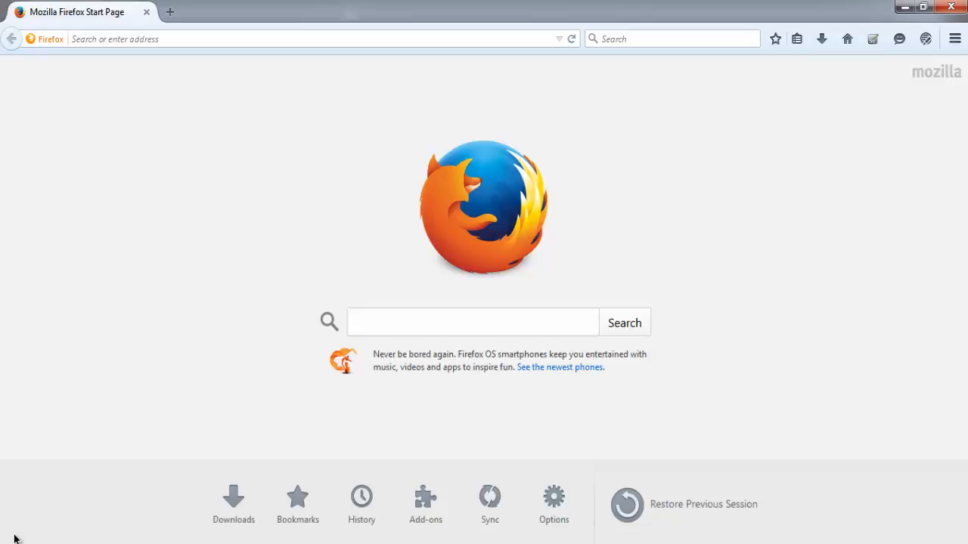
mouse_move(102, 409)
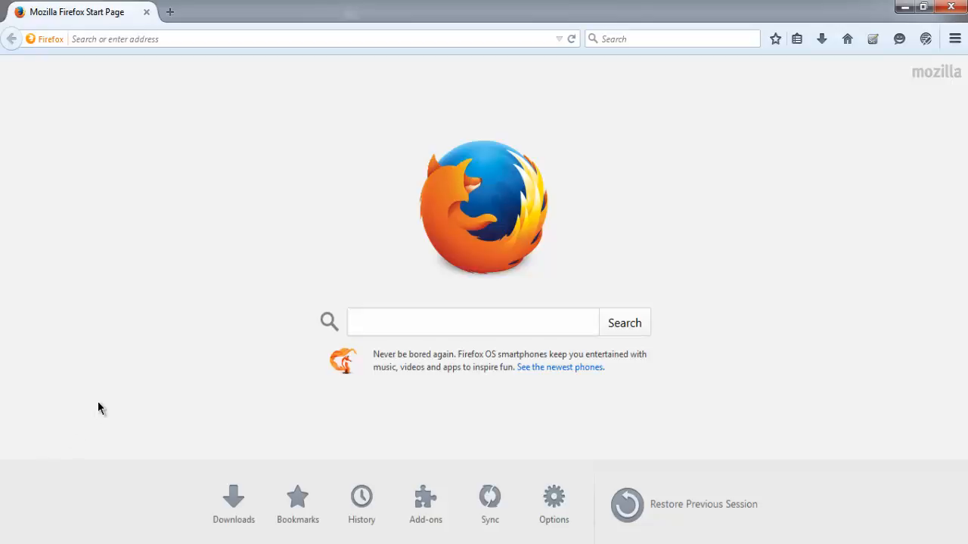
mouse_move(127, 319)
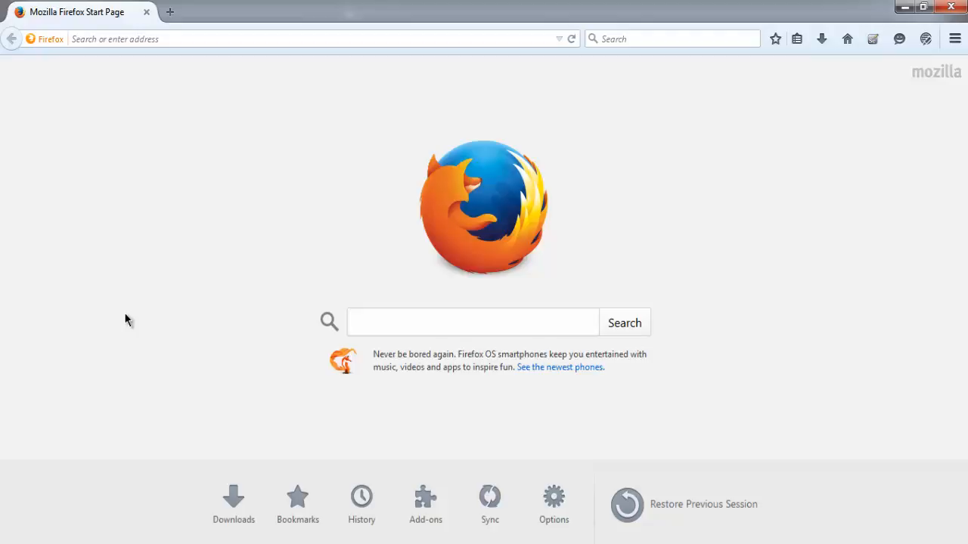
mouse_move(356, 217)
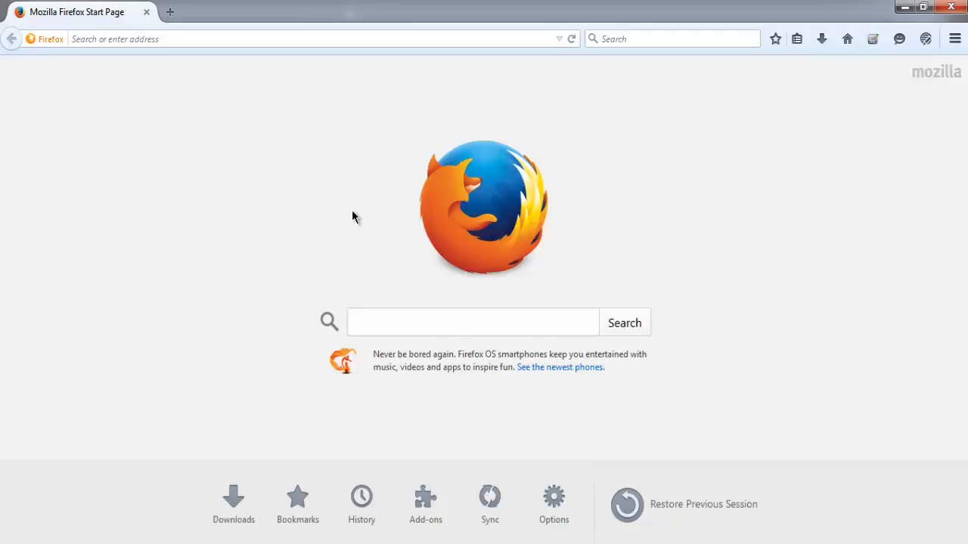
- Launch Selenium Builder from the Firefox Developer menu
left_click(955, 38)
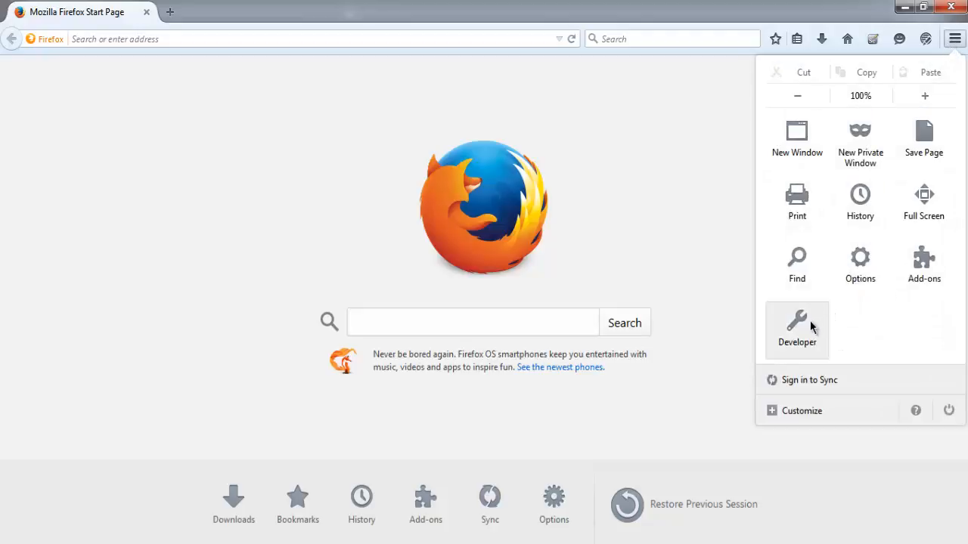
left_click(796, 331)
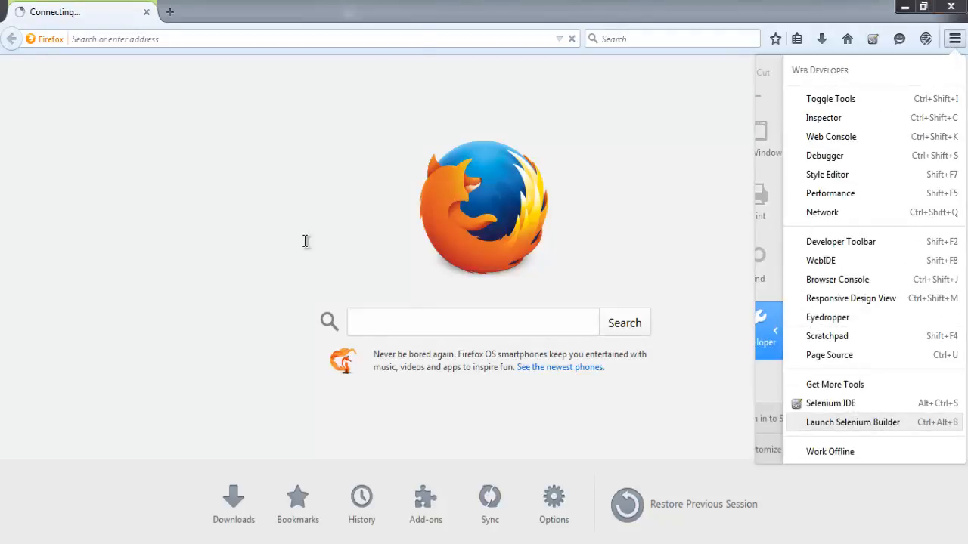
left_click(852, 422)
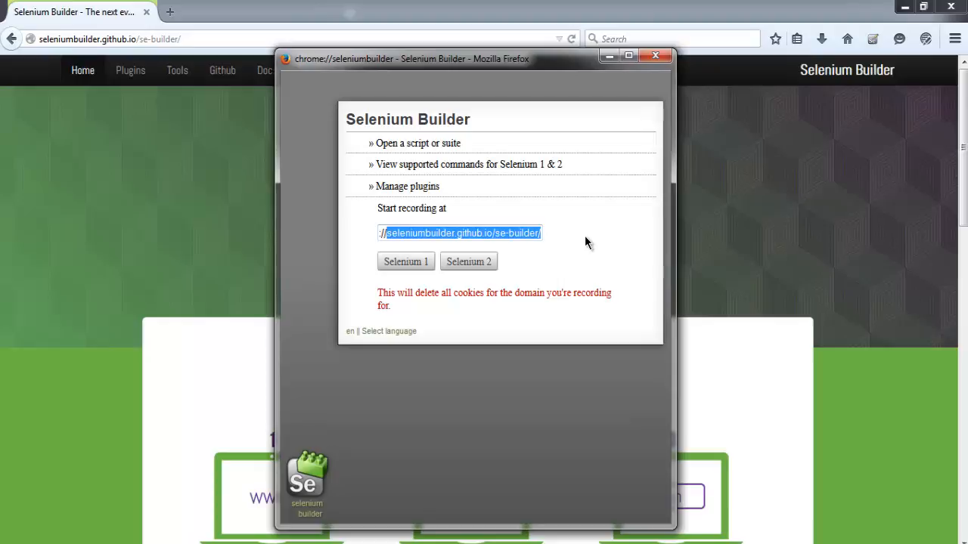
type("http://wikipedia.org")
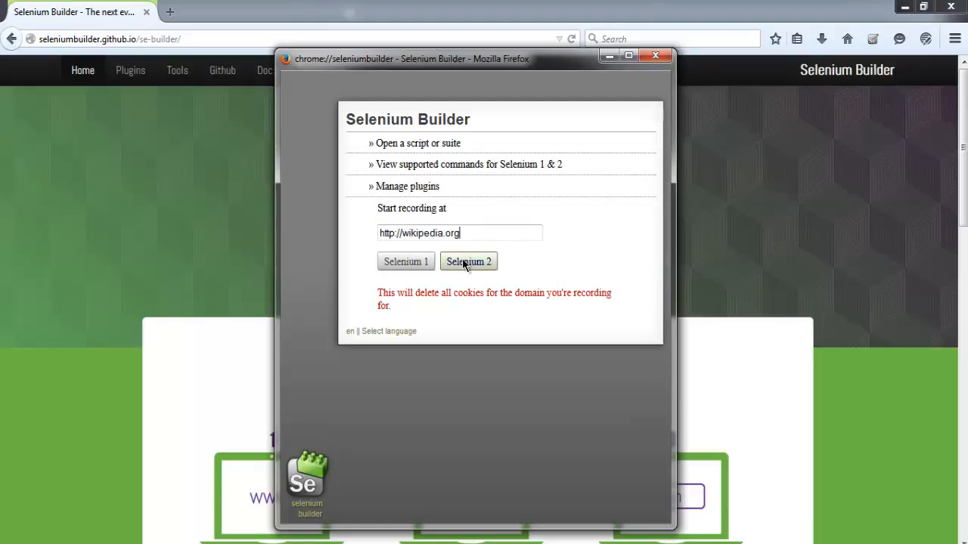
left_click(468, 260)
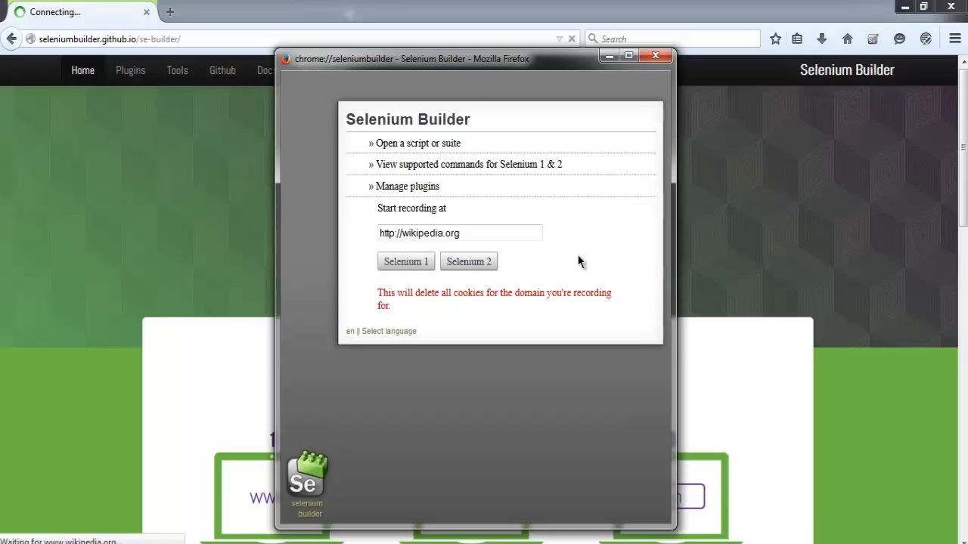
- Record going to Wiktionary and searching 'derivative', then bring the recorder back into view
left_click(469, 260)
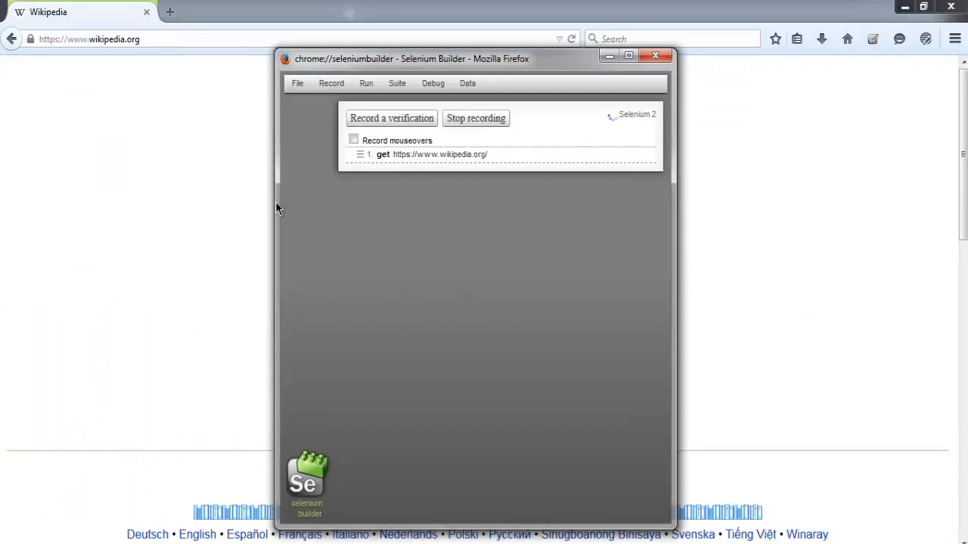
mouse_move(313, 204)
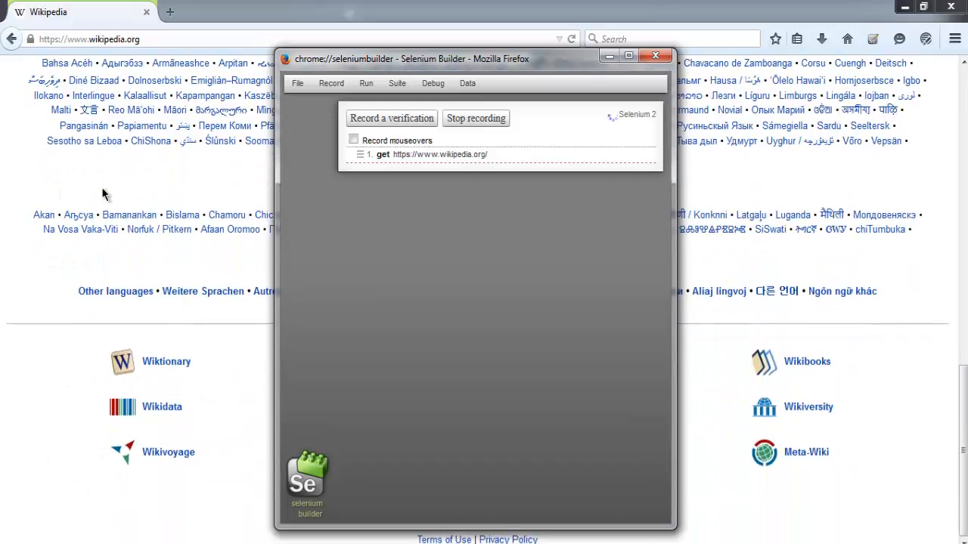
mouse_move(166, 362)
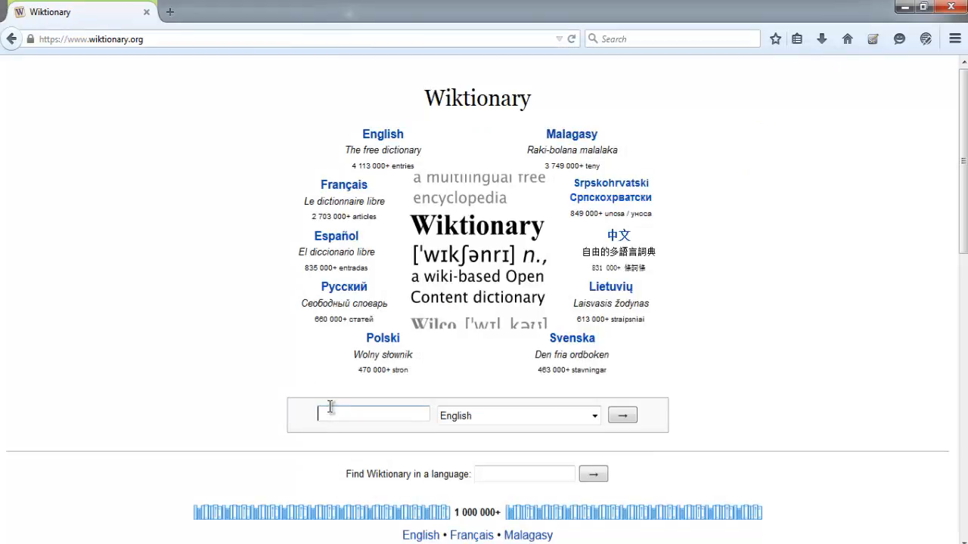
type("deriv")
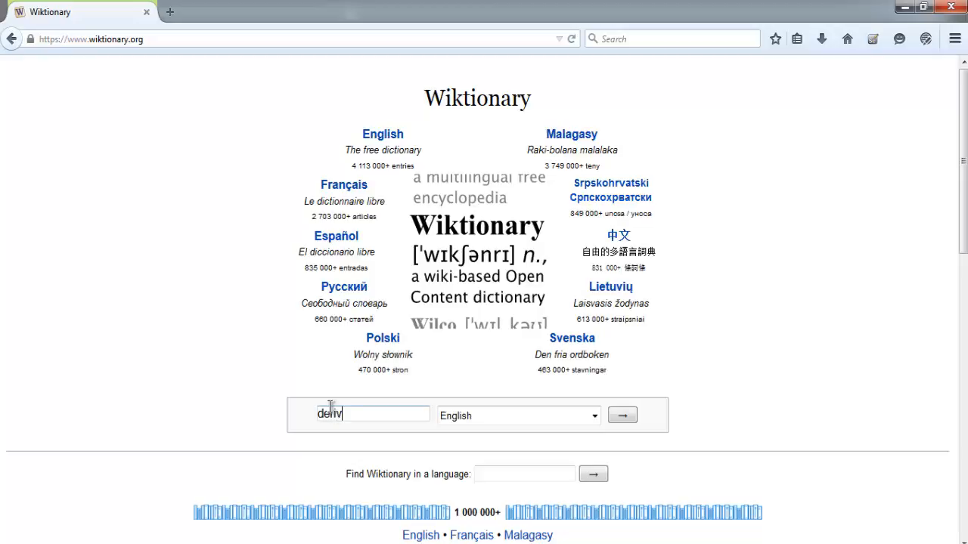
type("ative")
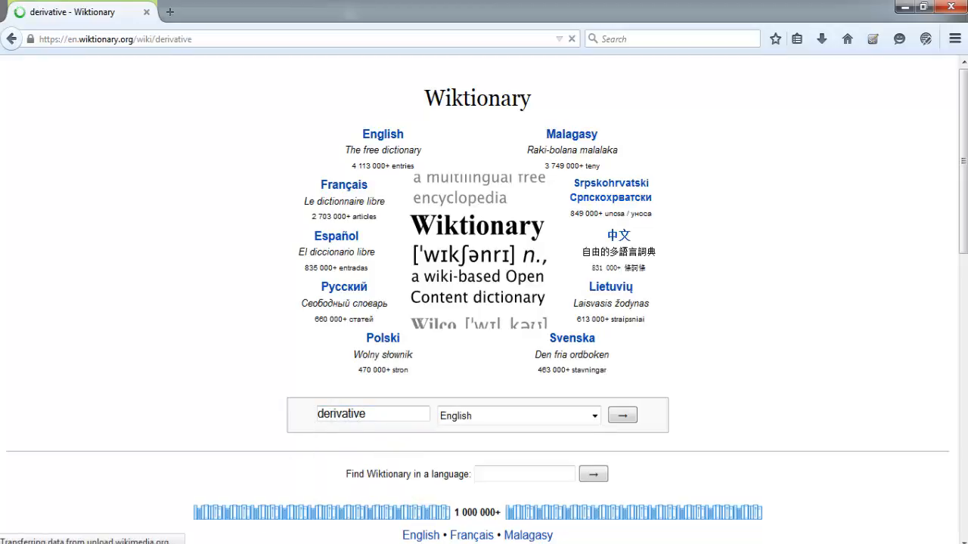
left_click(622, 415)
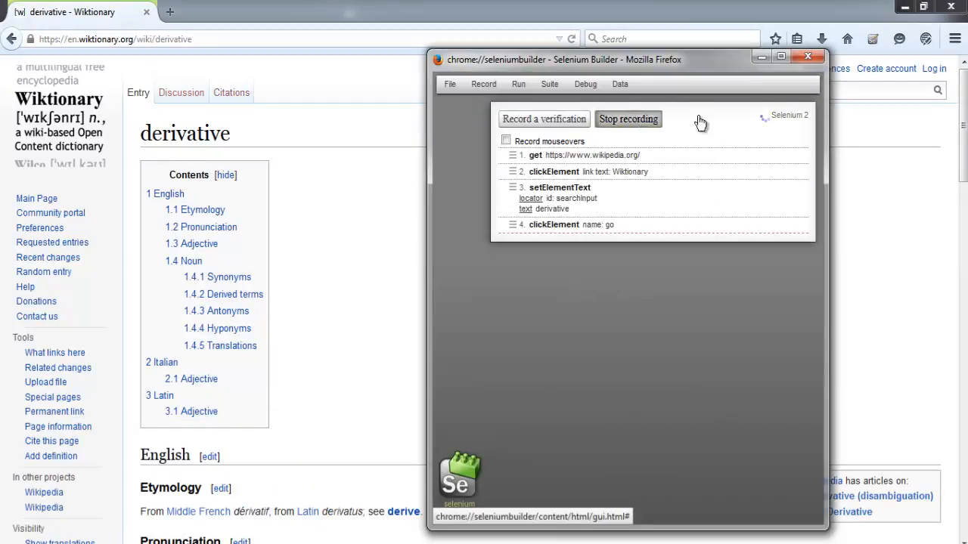
- Stop recording the four-step Wikipedia-to-Wiktionary test
left_click(518, 84)
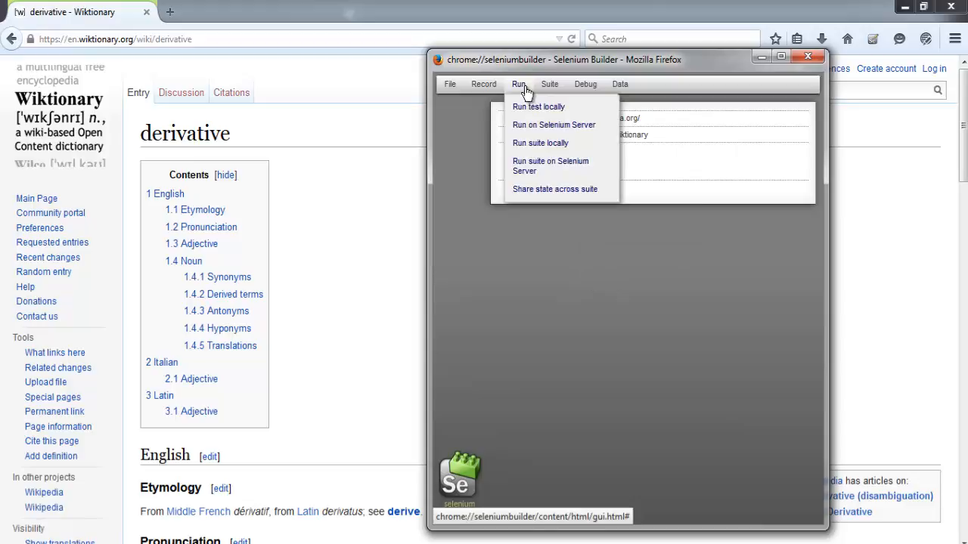
mouse_move(527, 107)
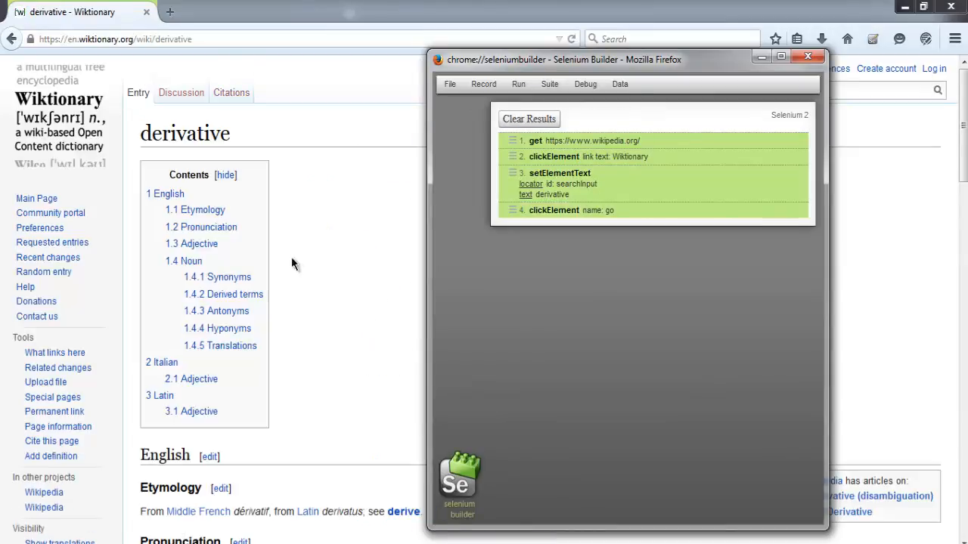
mouse_move(319, 308)
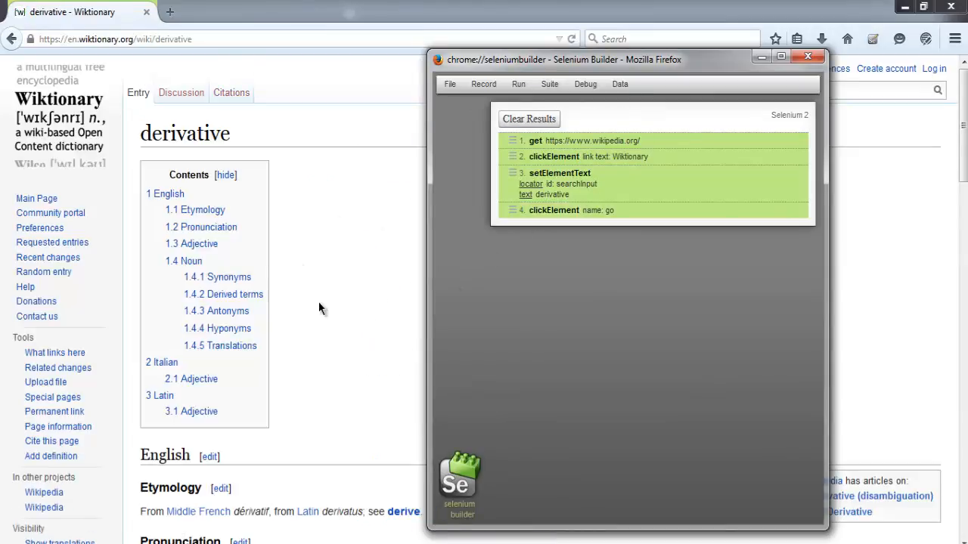
mouse_move(722, 155)
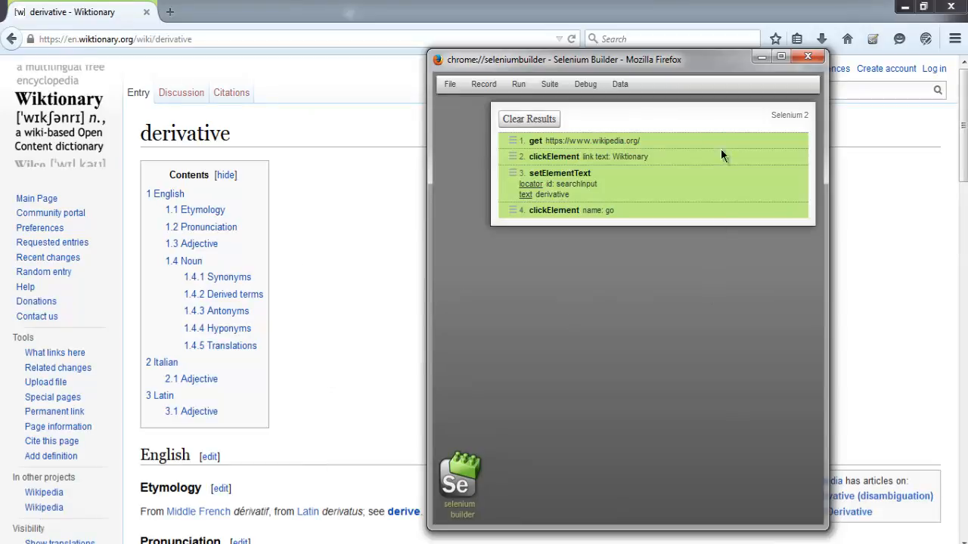
mouse_move(647, 191)
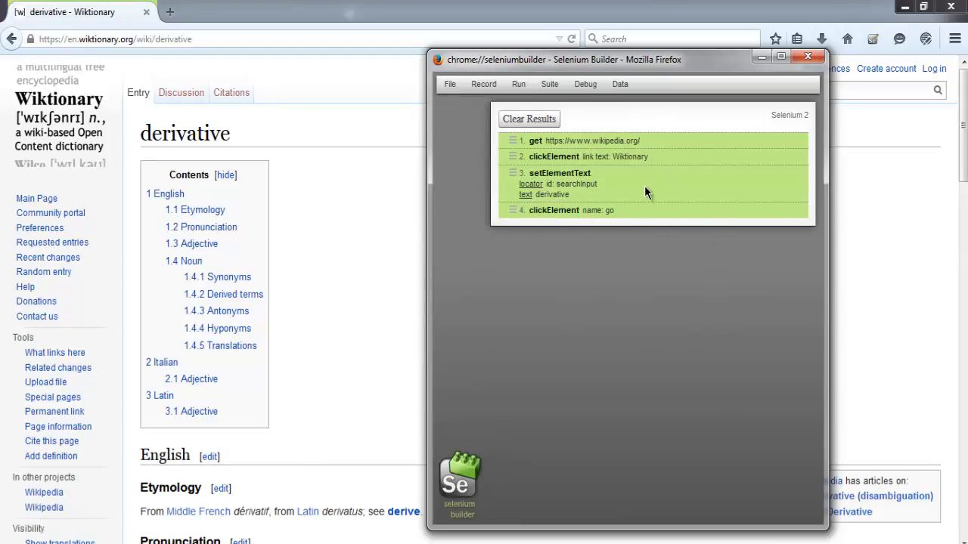
- Export the recorded script in Python format as a .py file on drive D
left_click(450, 84)
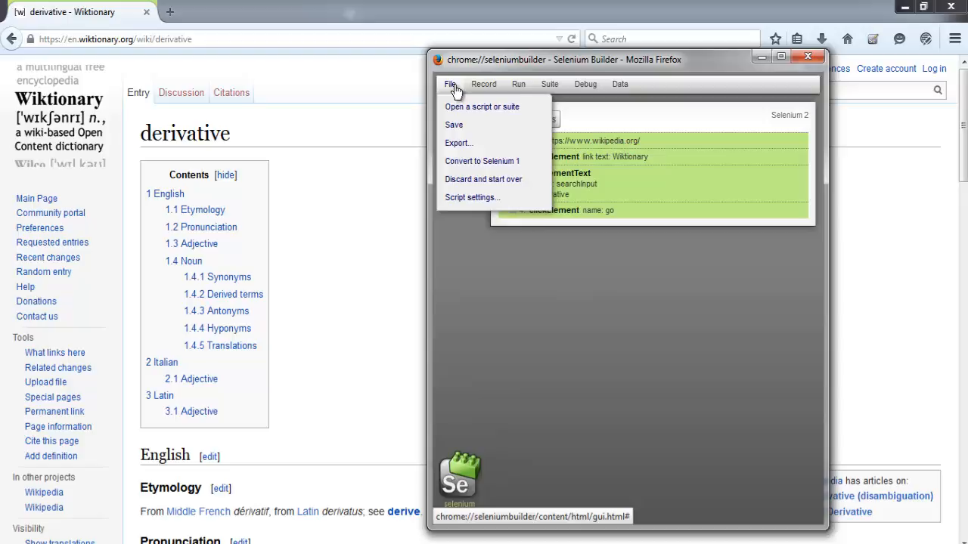
left_click(457, 143)
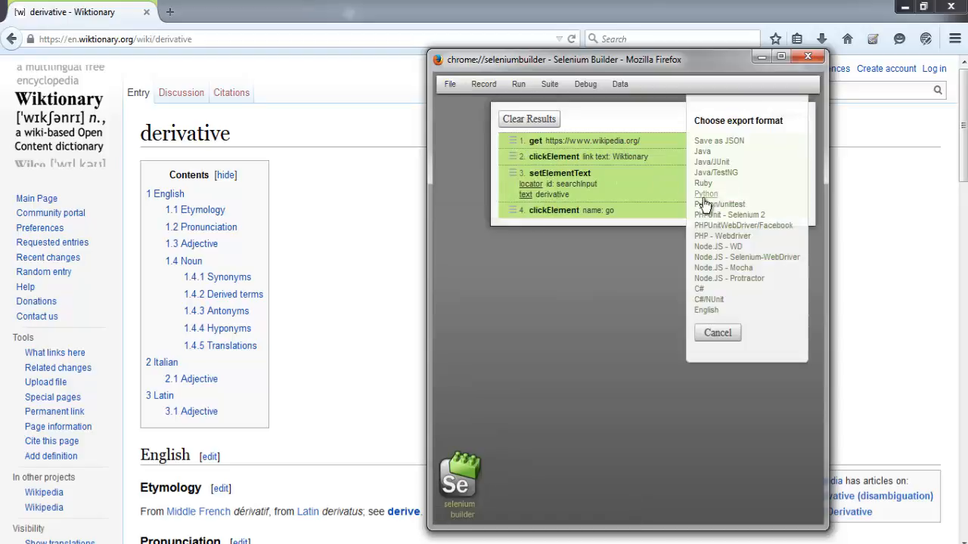
left_click(705, 194)
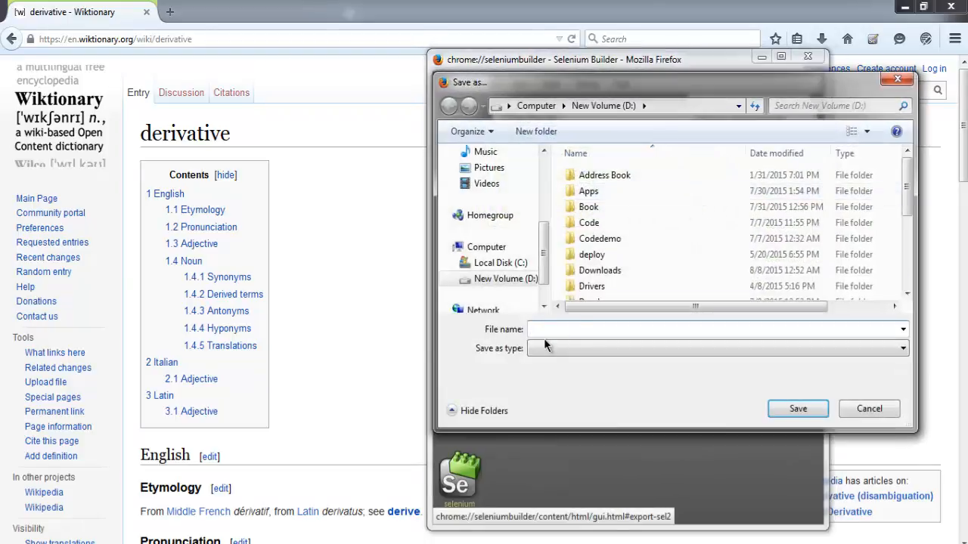
type("py")
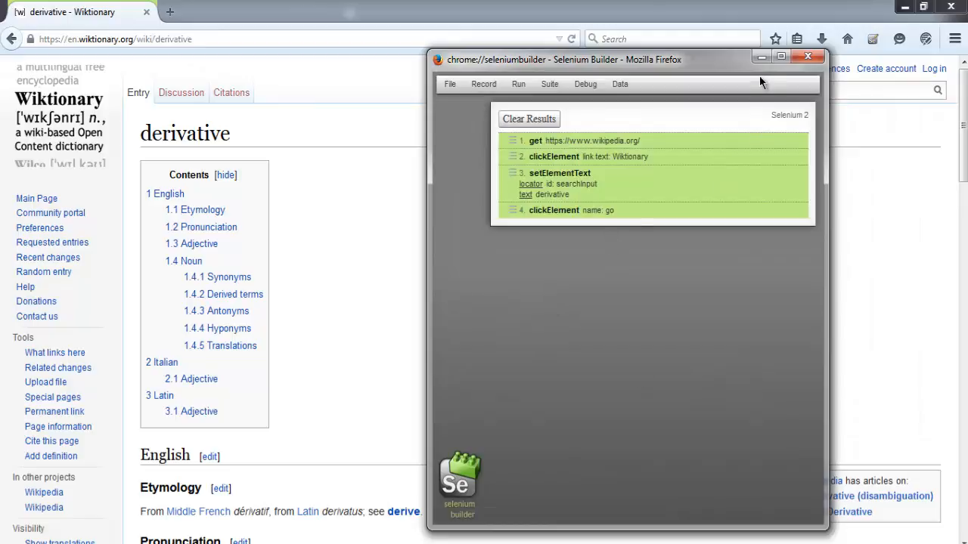
- Run python pyscript.py in Command Prompt so the Wiktionary search replays in Firefox
left_click(808, 56)
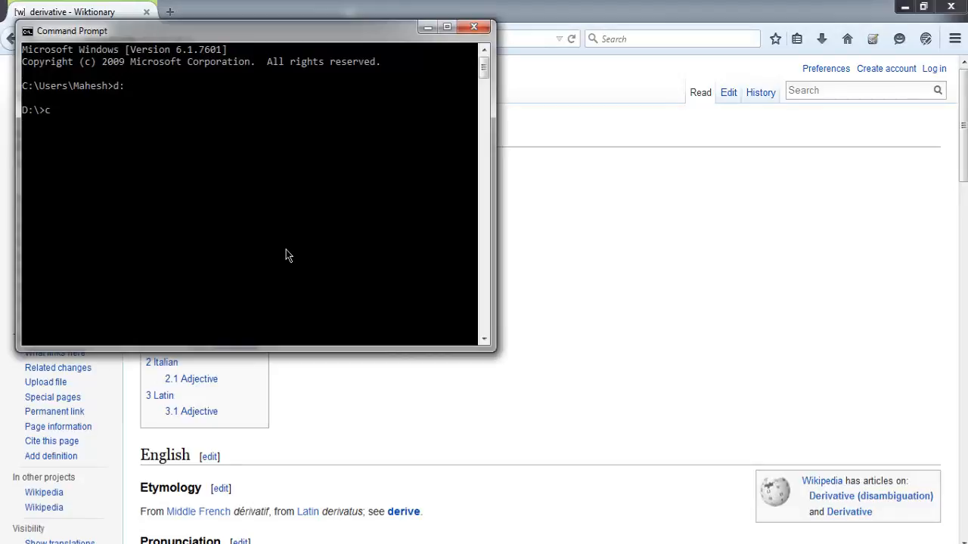
type("ython")
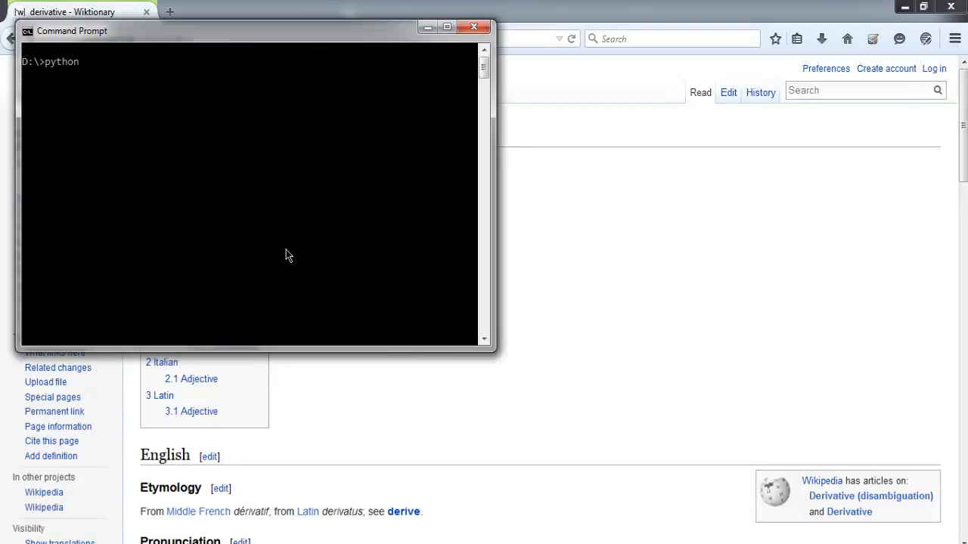
type("pyscru")
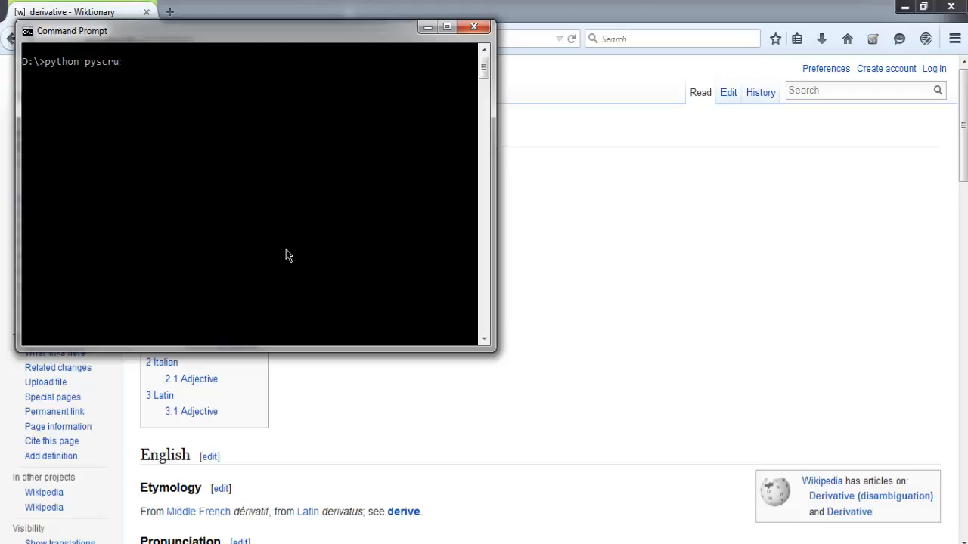
type("ip")
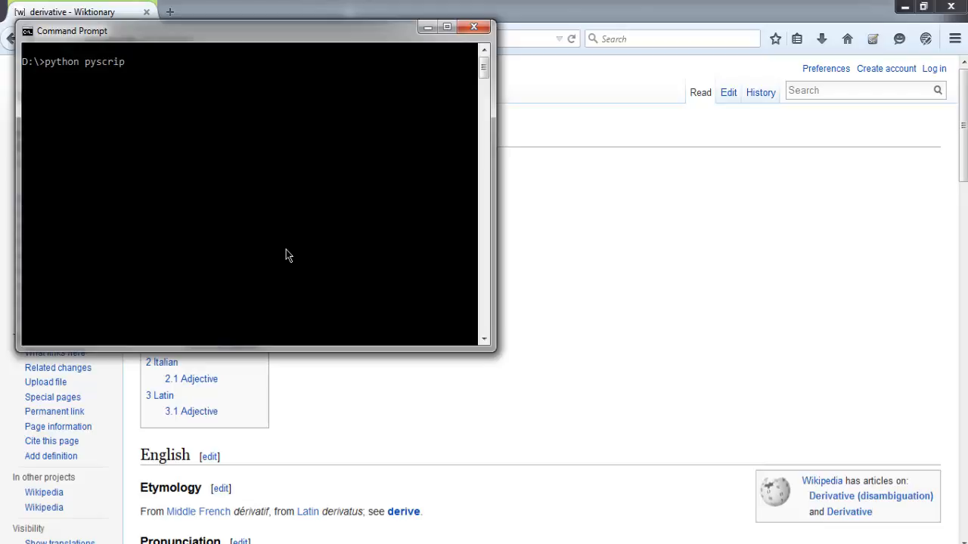
type("t.py")
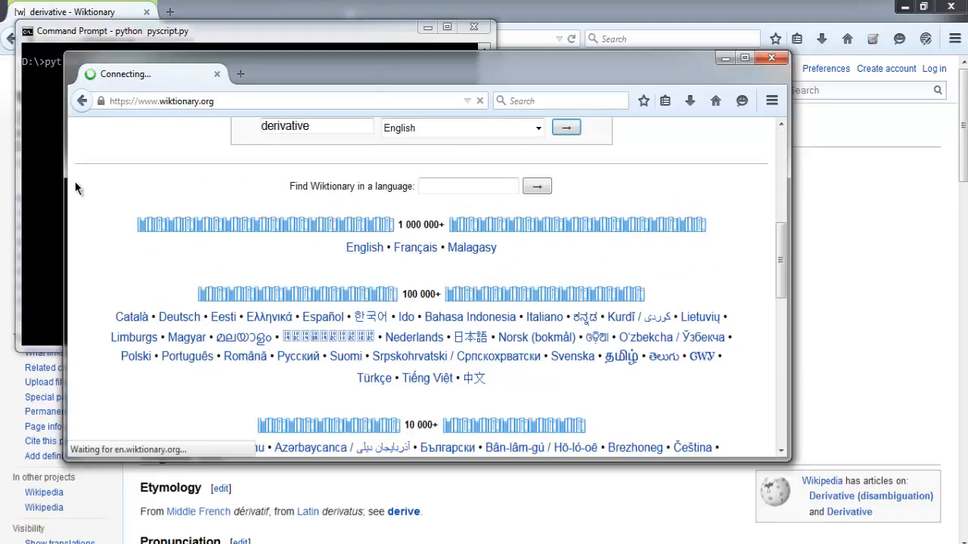
left_click(565, 127)
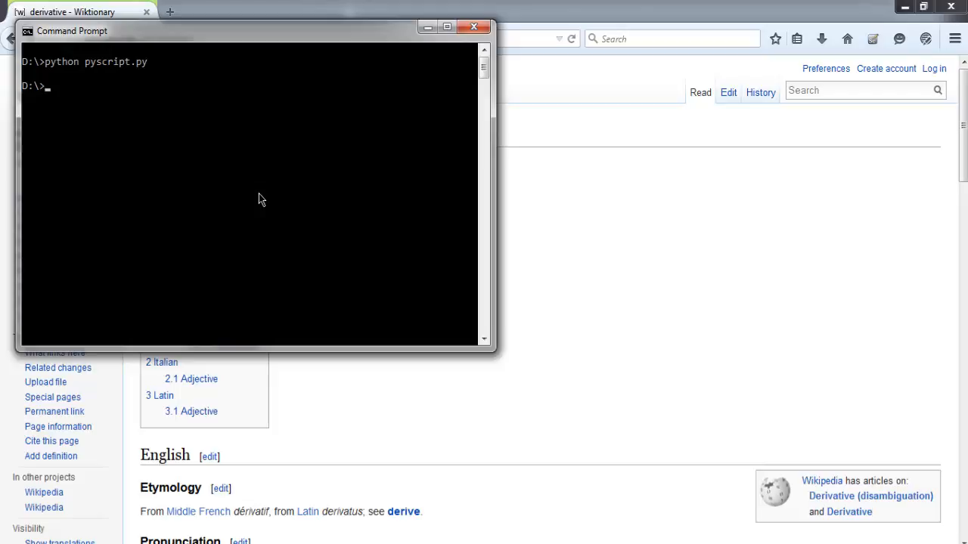
- Drag the Command Prompt window toward the centre of the screen
left_click_drag(257, 30, 348, 112)
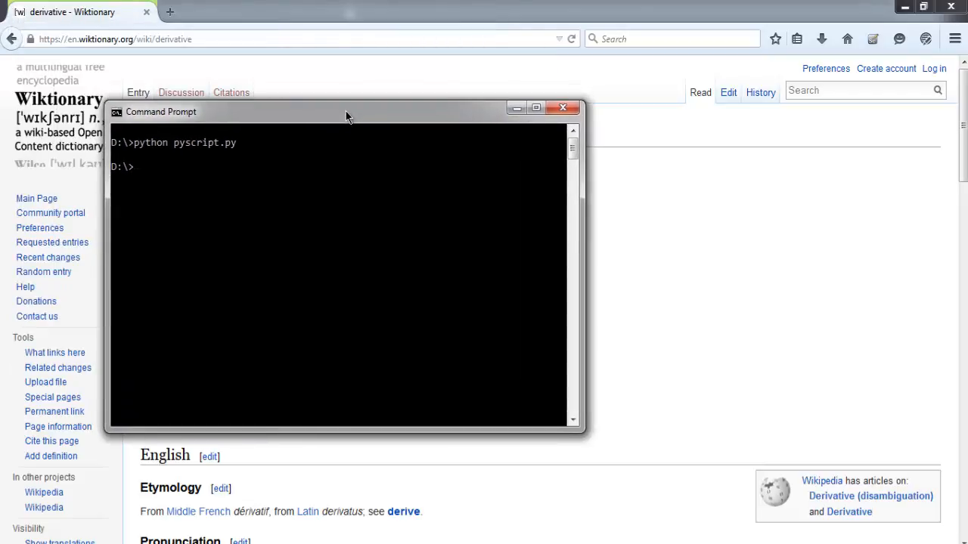
mouse_move(170, 159)
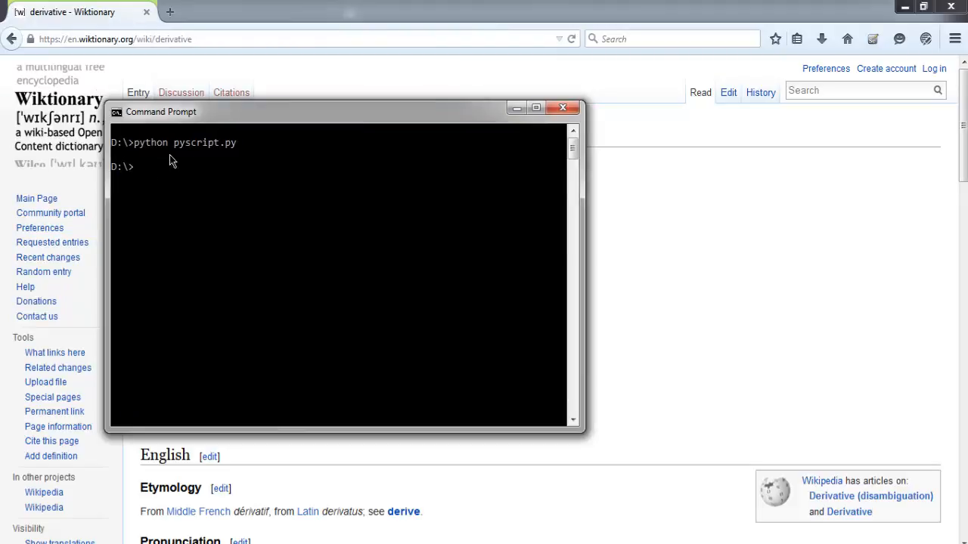
mouse_move(181, 166)
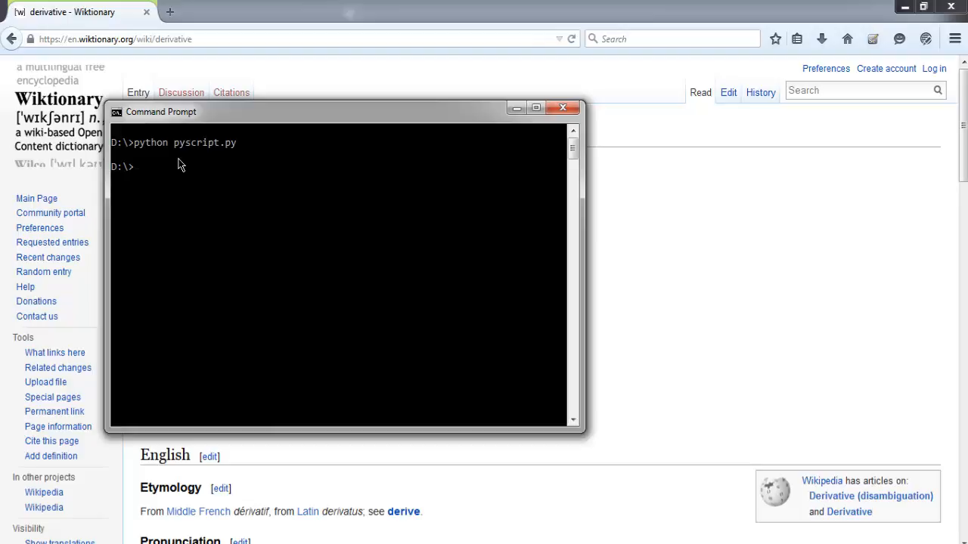
mouse_move(189, 218)
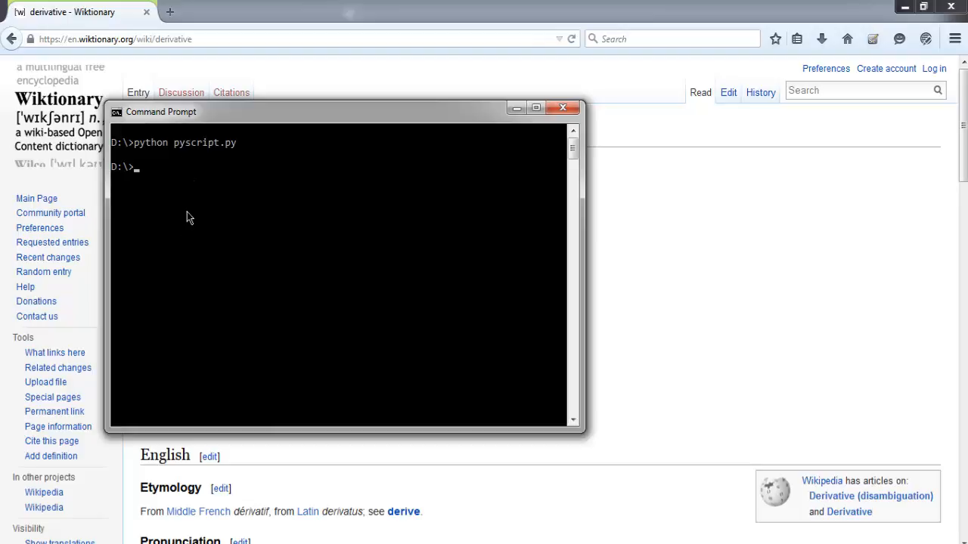